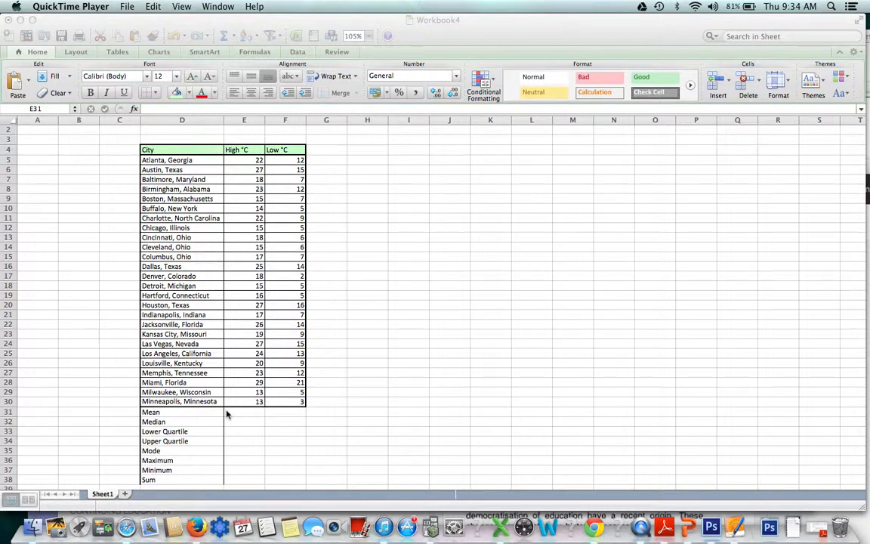
pyautogui.moveTo(173, 427)
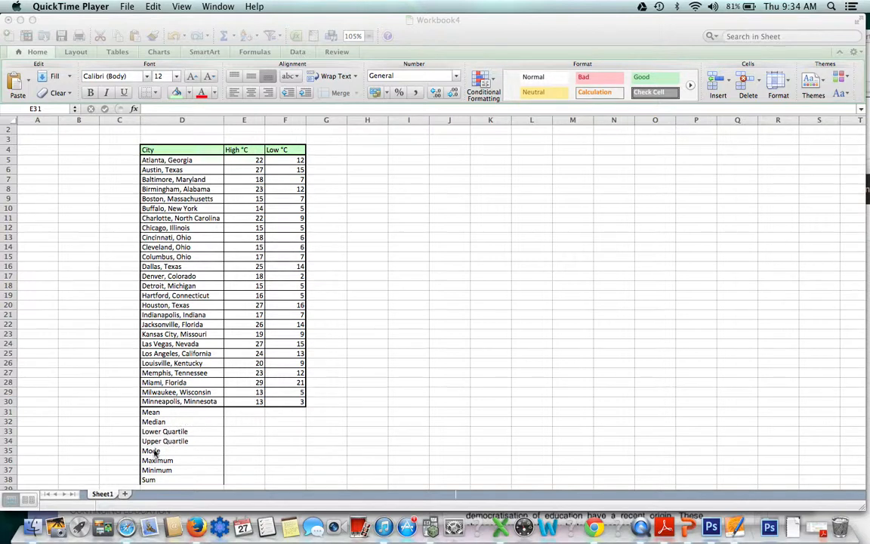
pyautogui.moveTo(165, 477)
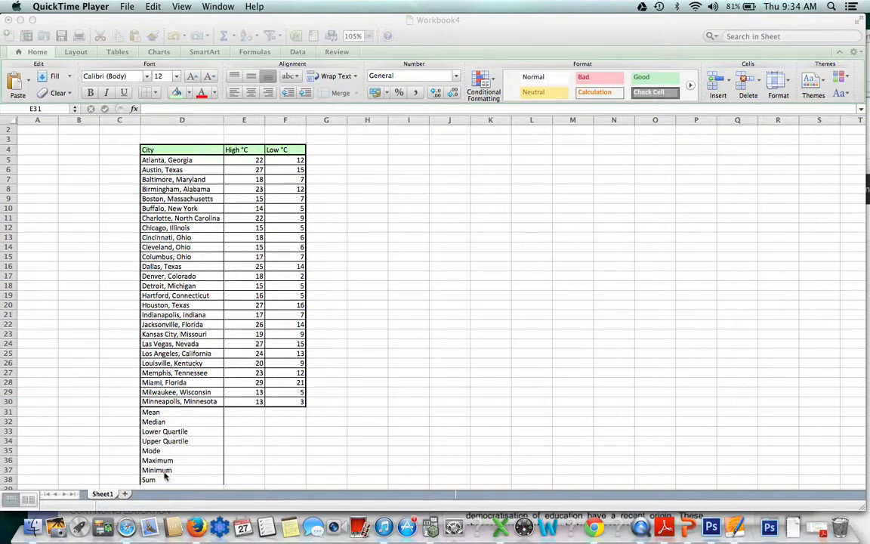
pyautogui.moveTo(163, 489)
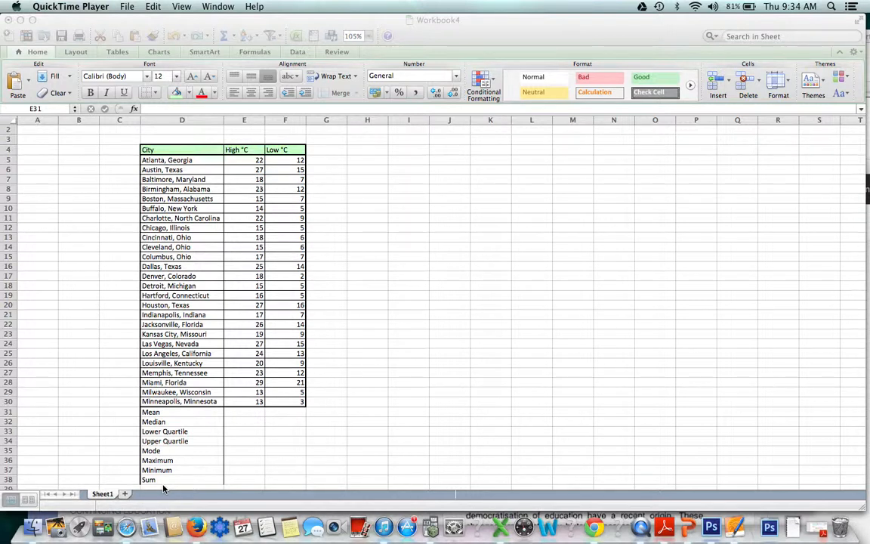
# Enter an AVERAGE formula over E5:E30 in E31, giving a High °C mean of 19.923077.
pyautogui.click(244, 412)
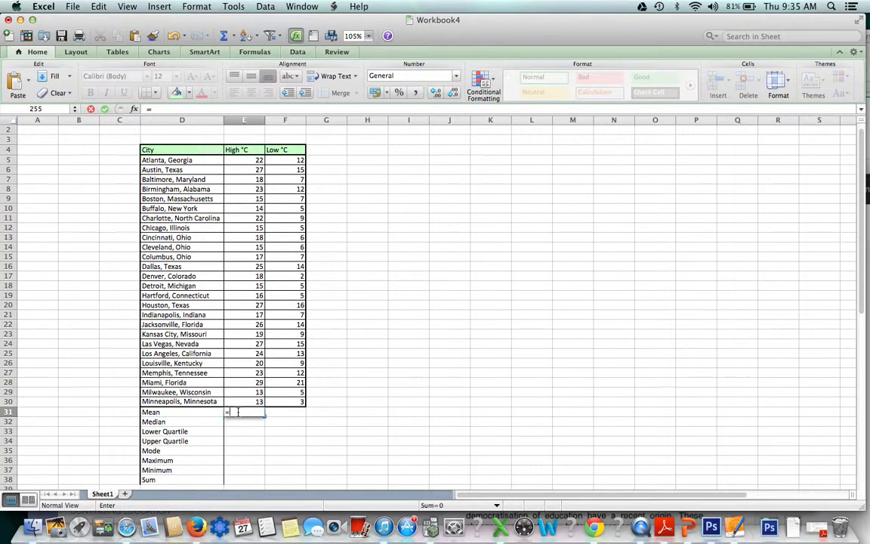
pyautogui.write('=average(')
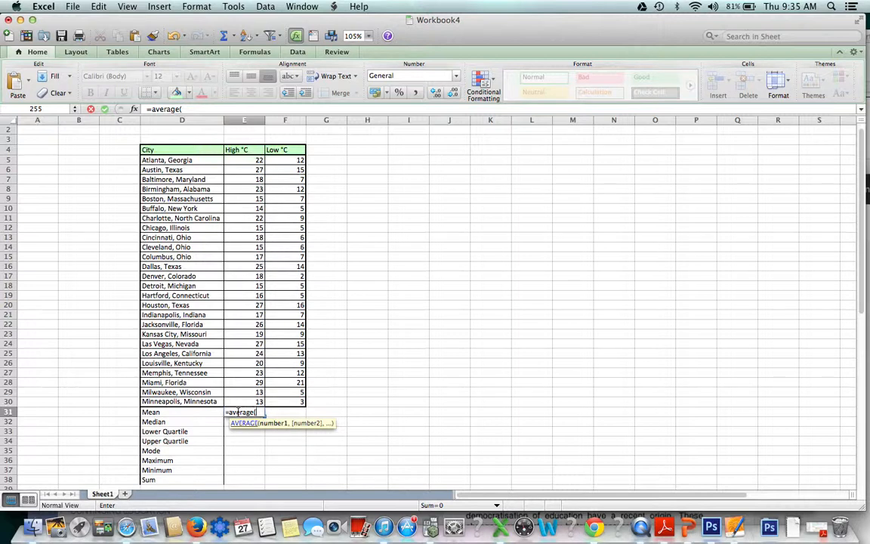
pyautogui.click(244, 401)
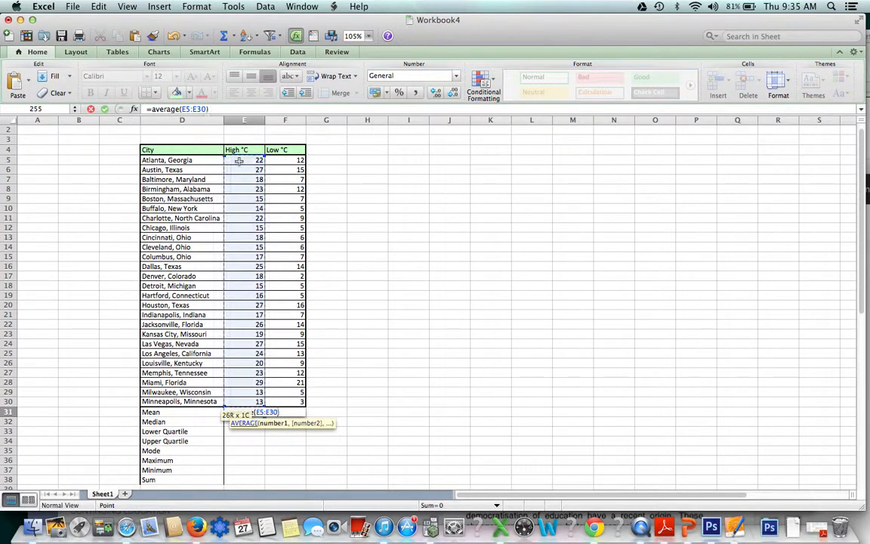
pyautogui.press('Return')
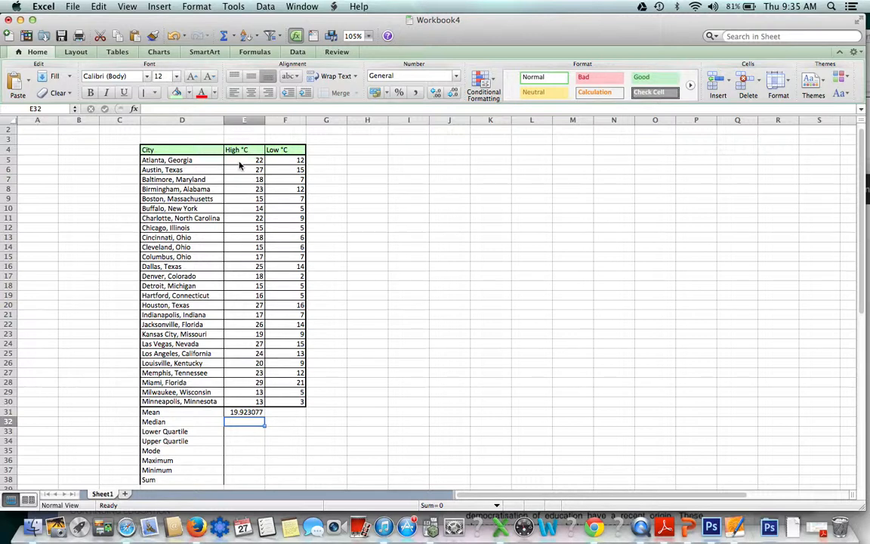
pyautogui.click(244, 412)
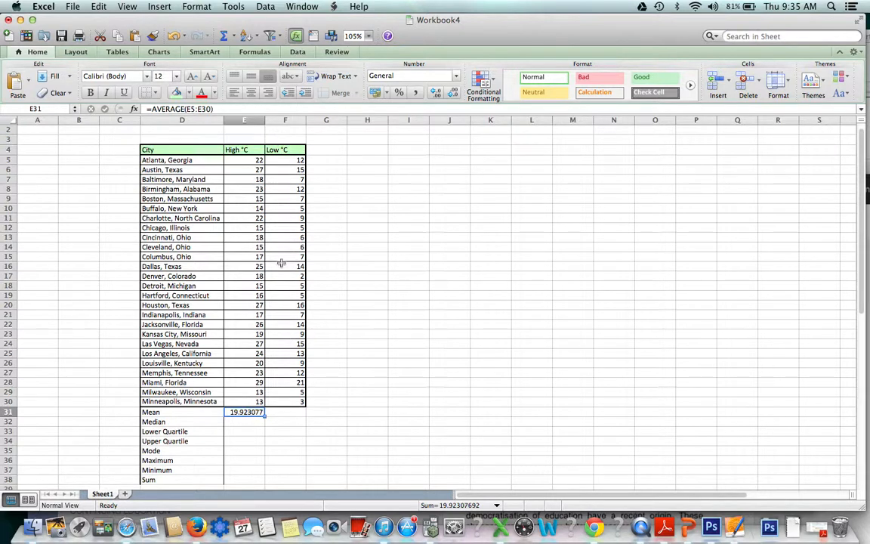
# Copy the E31 AVERAGE formula right into F31, giving a Low °C mean of 9.2692308.
pyautogui.click(285, 315)
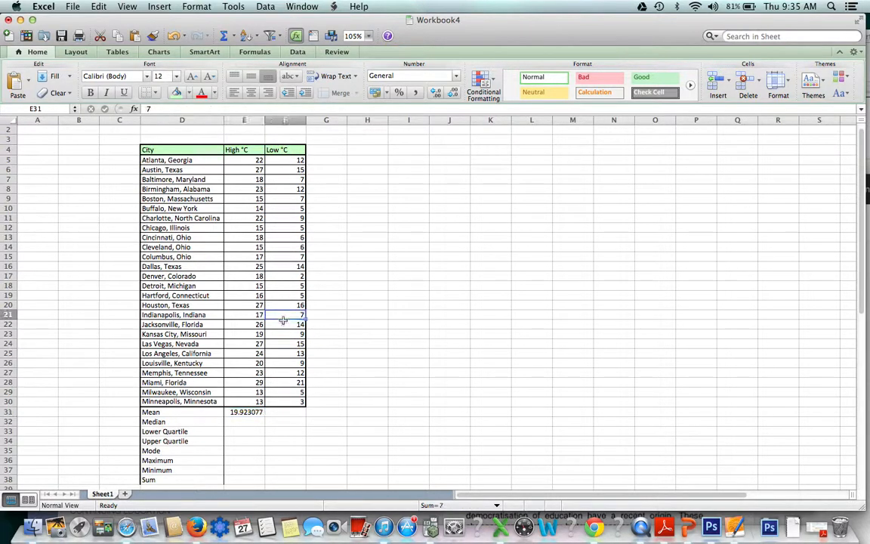
pyautogui.click(246, 412)
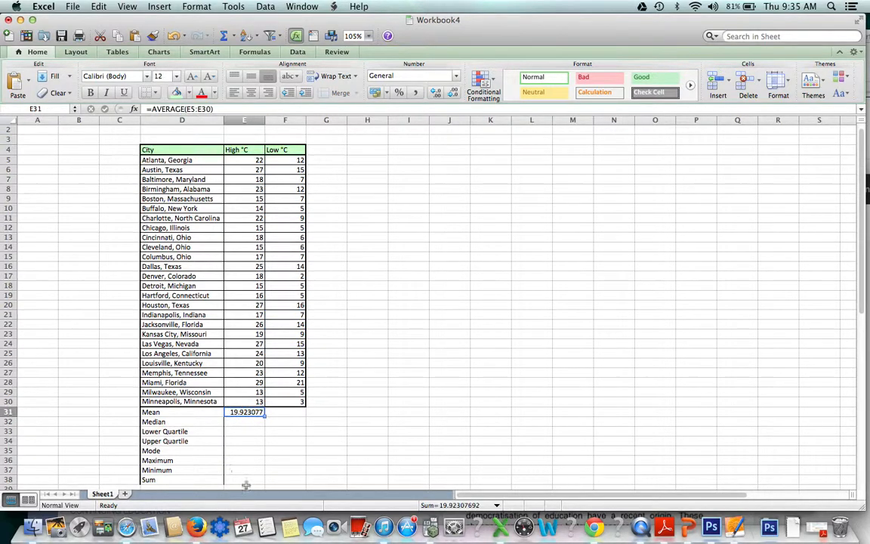
pyautogui.moveTo(264, 431)
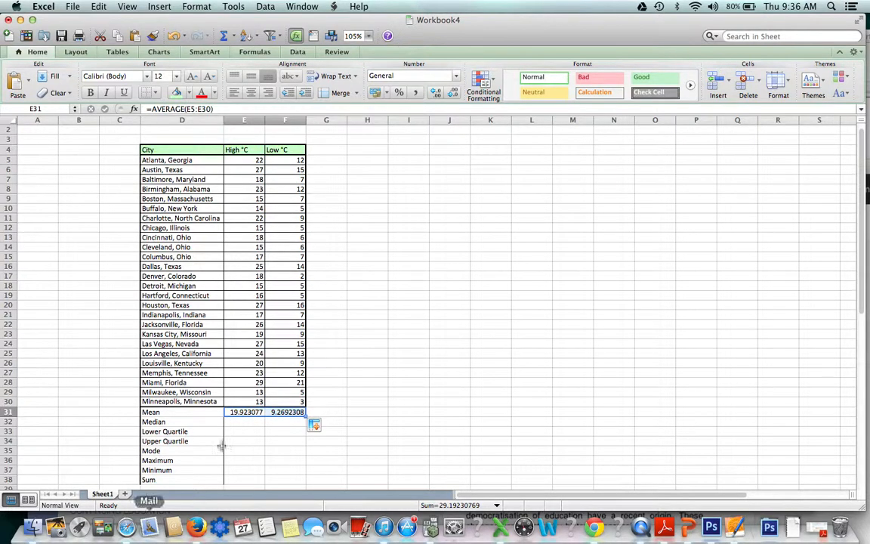
pyautogui.click(244, 421)
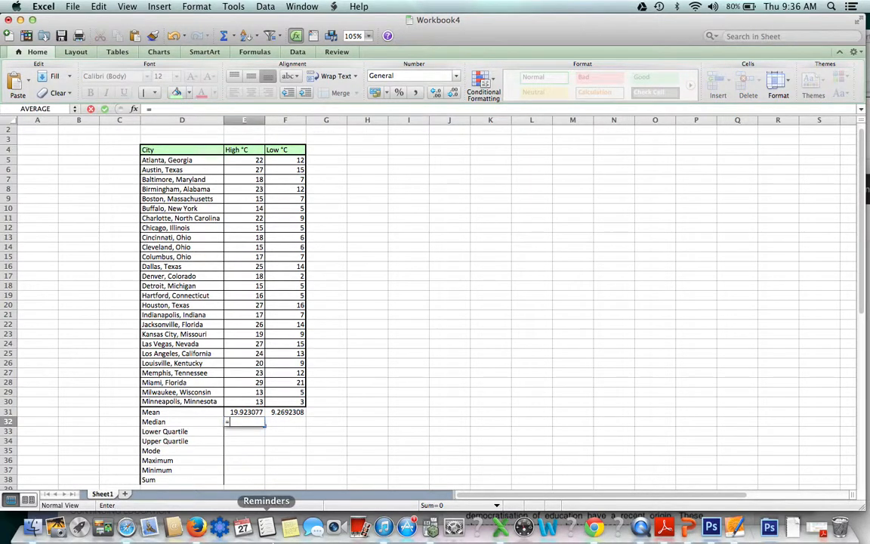
# Enter a MEDIAN formula over E5:E30, excluding the header, in E32, giving 18.5.
pyautogui.write('=median(E4:E30')
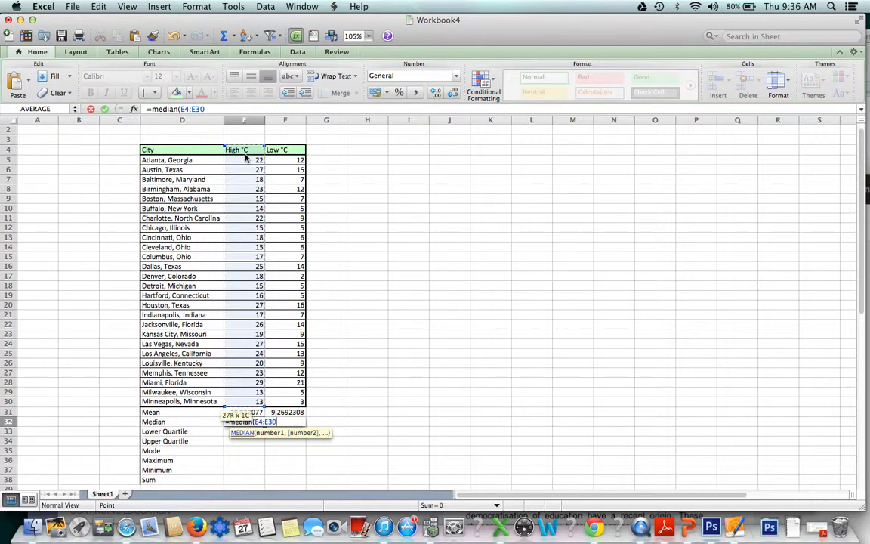
pyautogui.press('Return')
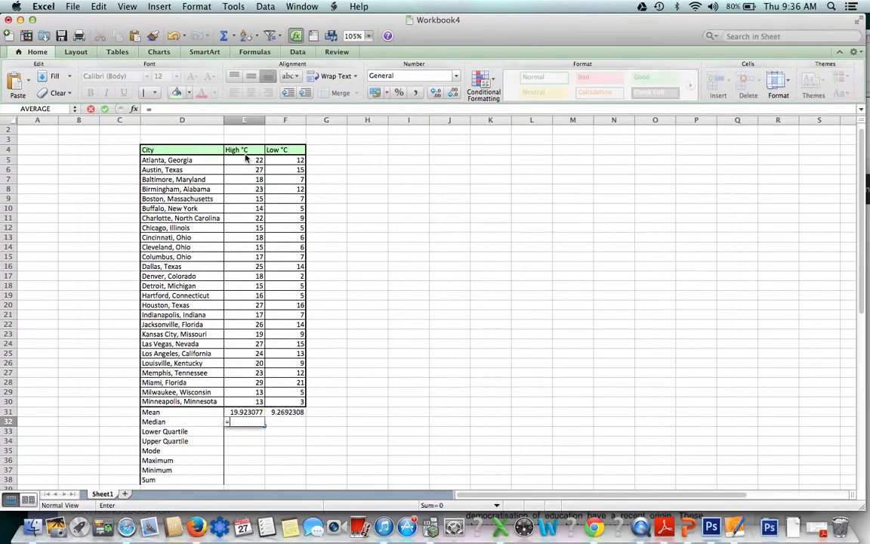
pyautogui.write('=median(')
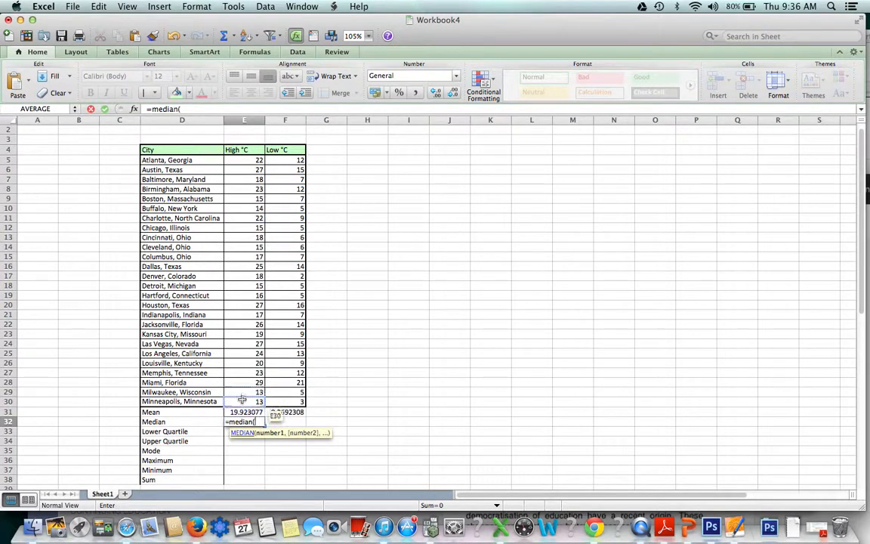
pyautogui.moveTo(244, 160); pyautogui.dragTo(244, 401)
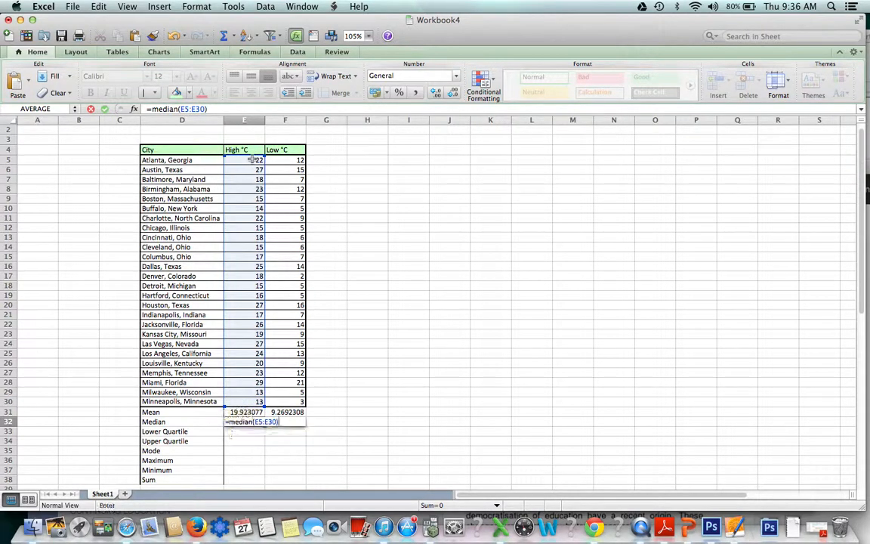
pyautogui.press('Return')
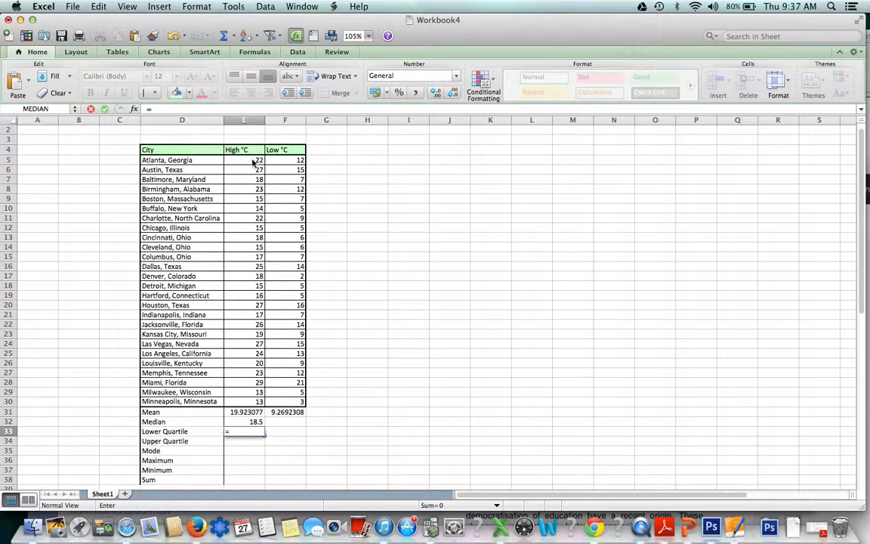
# Enter PERCENTILE over E5:E30 with 0.25 in E33, giving a lower quartile of 15.25.
pyautogui.write('=peRCENTILE')
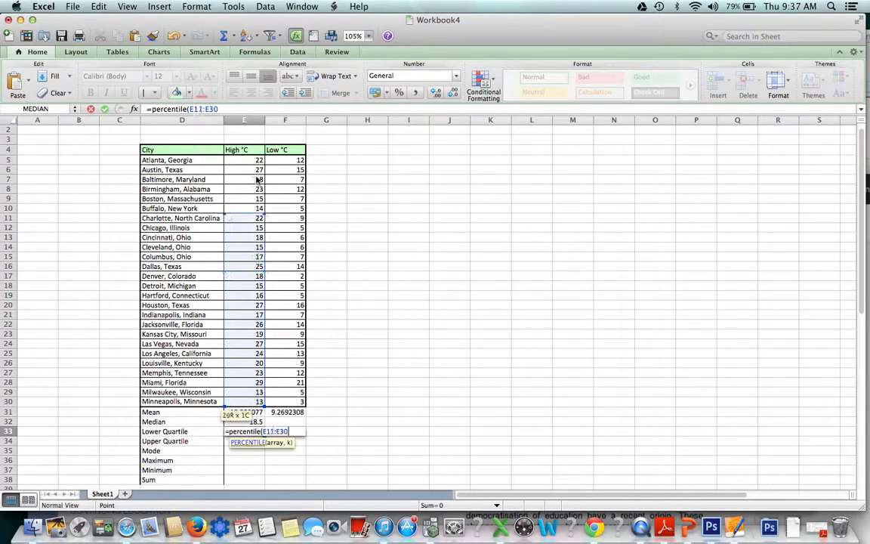
pyautogui.moveTo(244, 159); pyautogui.dragTo(244, 401)
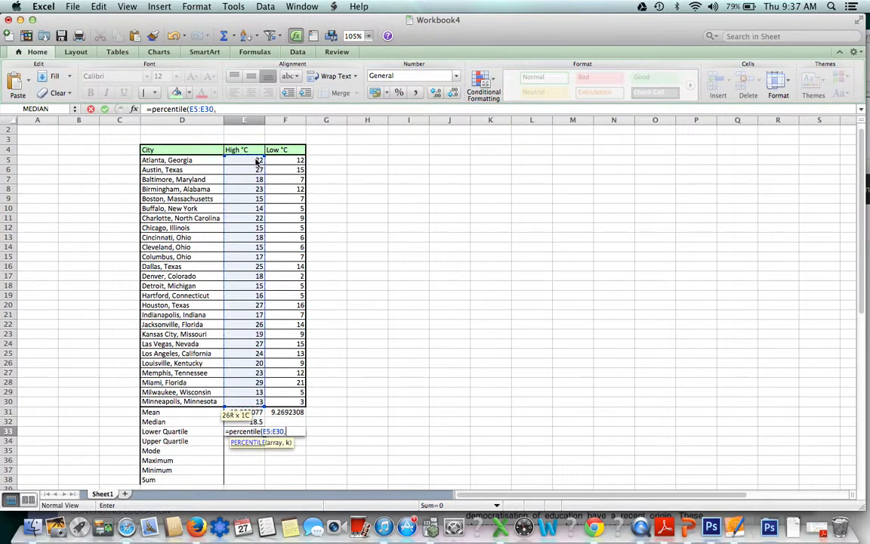
pyautogui.write('0.')
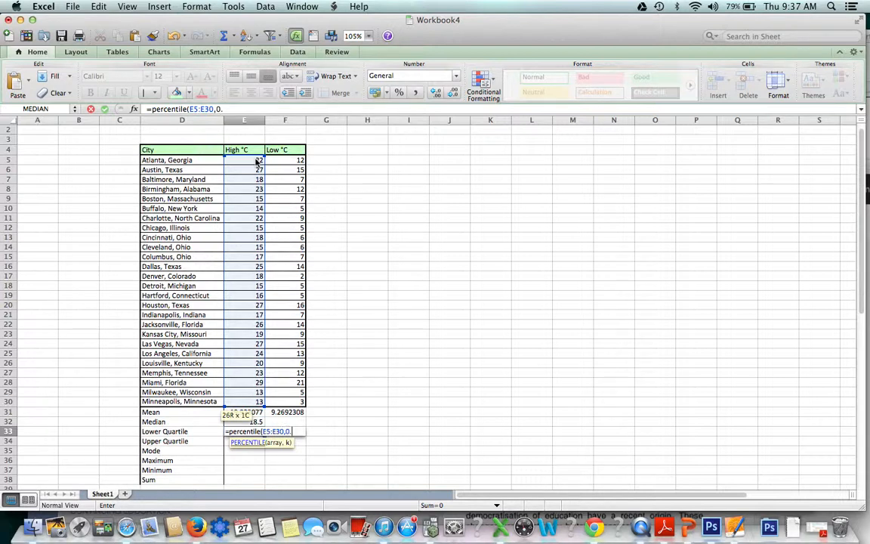
pyautogui.write('25')
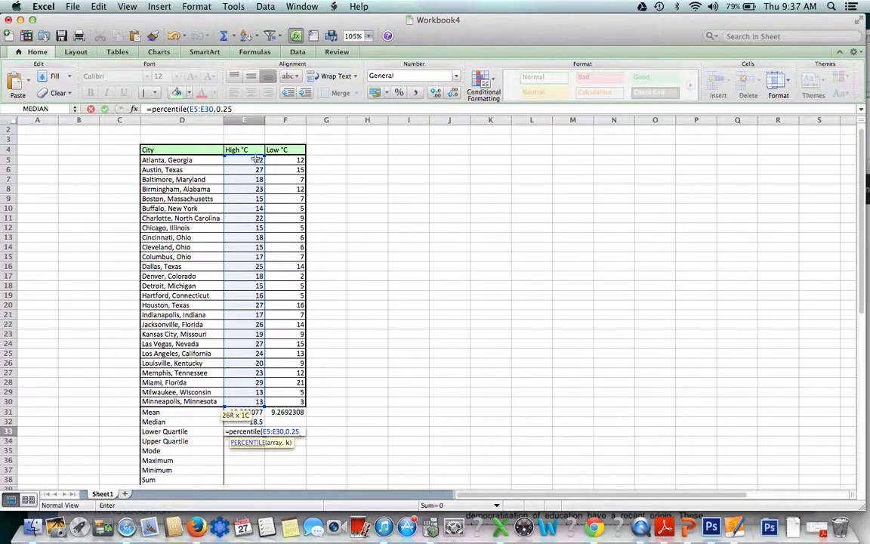
pyautogui.press('Return')
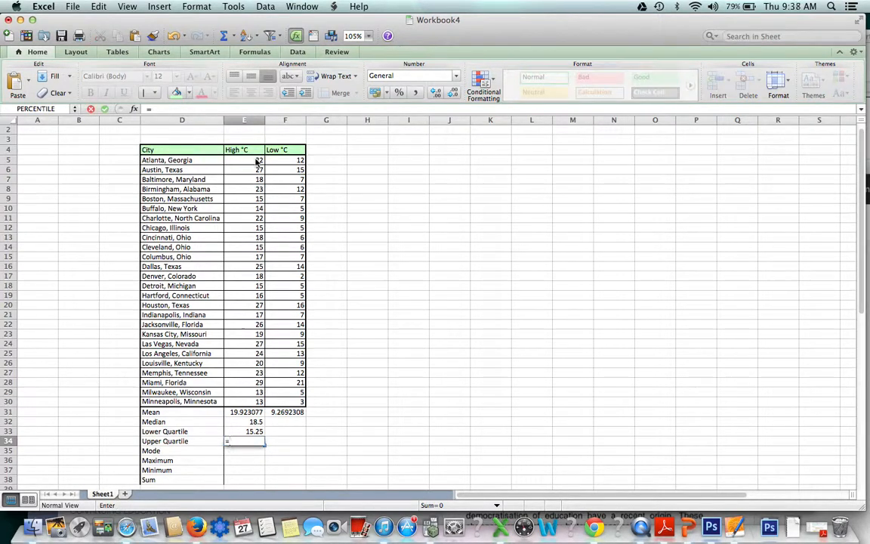
# Enter PERCENTILE over E5:E30 with 0.75 in E34, giving an upper quartile of 23.75.
pyautogui.write('=percentILE')
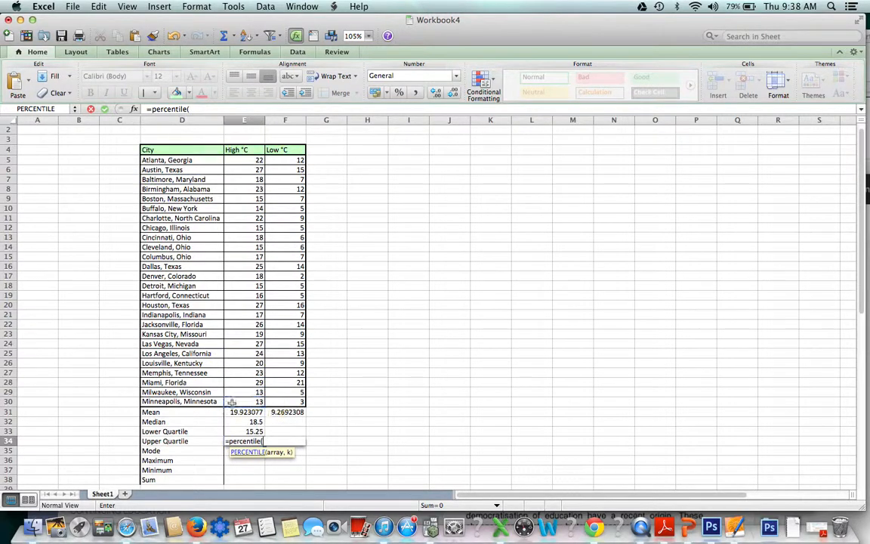
pyautogui.moveTo(244, 160); pyautogui.dragTo(244, 402)
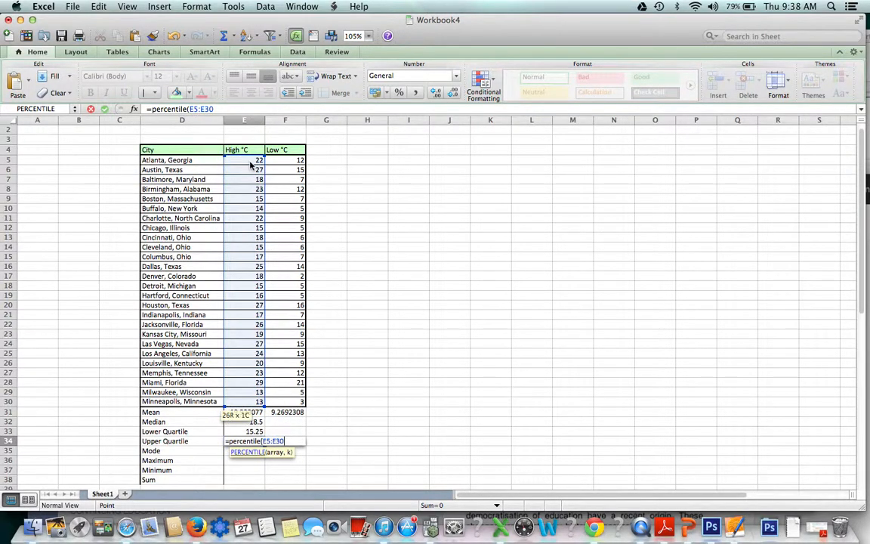
pyautogui.write(',')
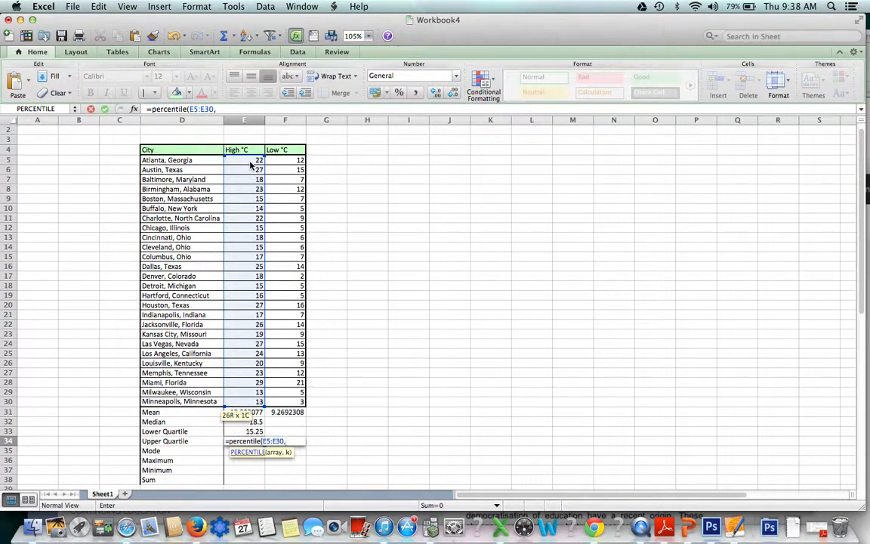
pyautogui.write('0.7')
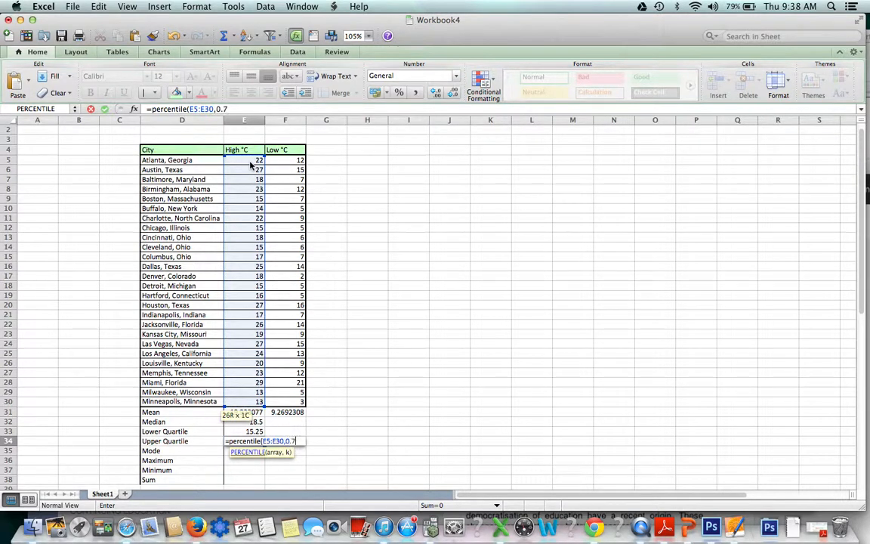
pyautogui.write('5)')
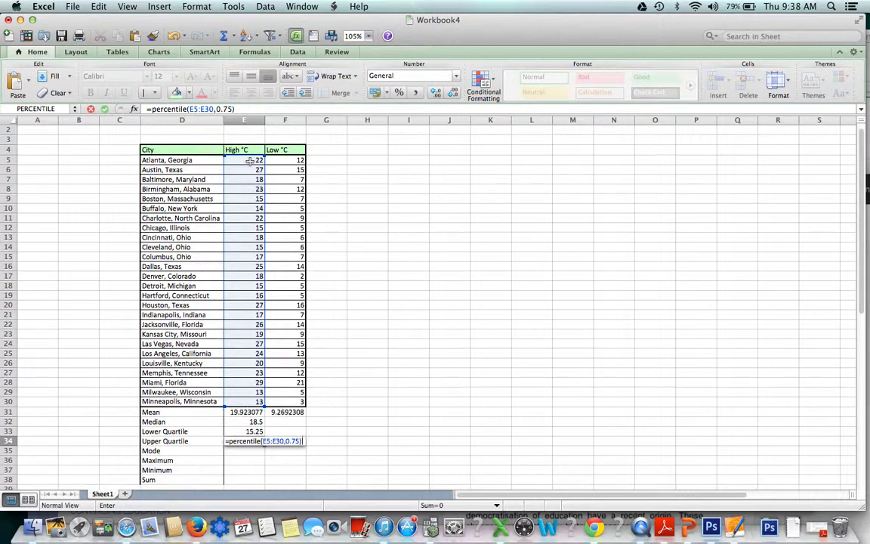
pyautogui.press('Return')
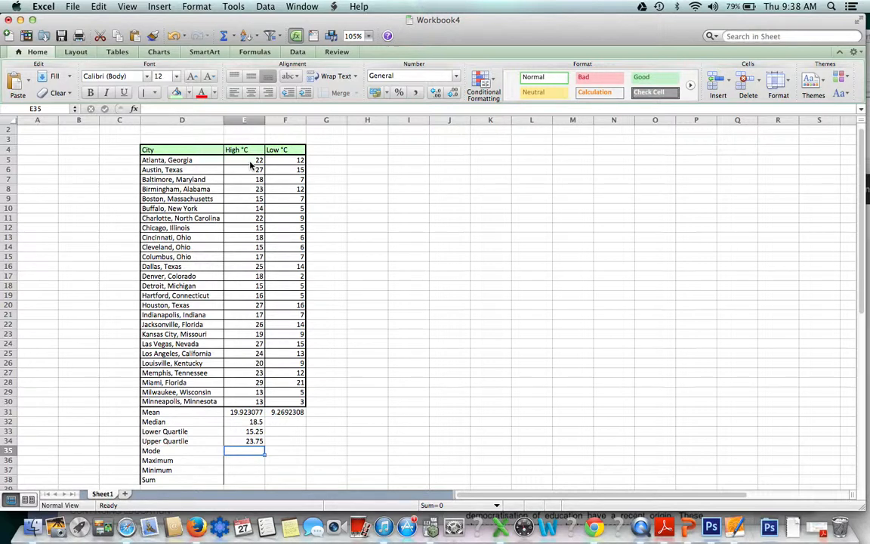
# Add Mode and Maximum formulas for the High °C temperatures, showing 15 and 29.
pyautogui.write('=mode(')
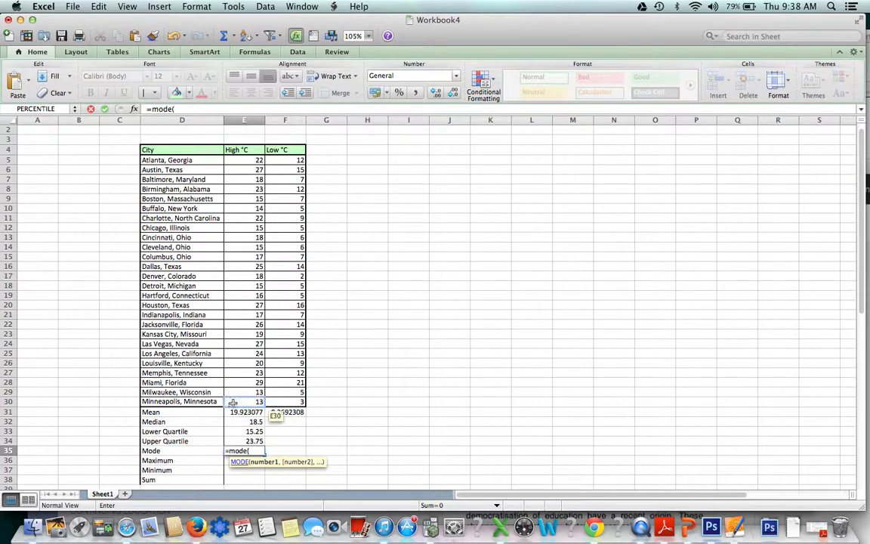
pyautogui.moveTo(244, 159); pyautogui.dragTo(244, 401)
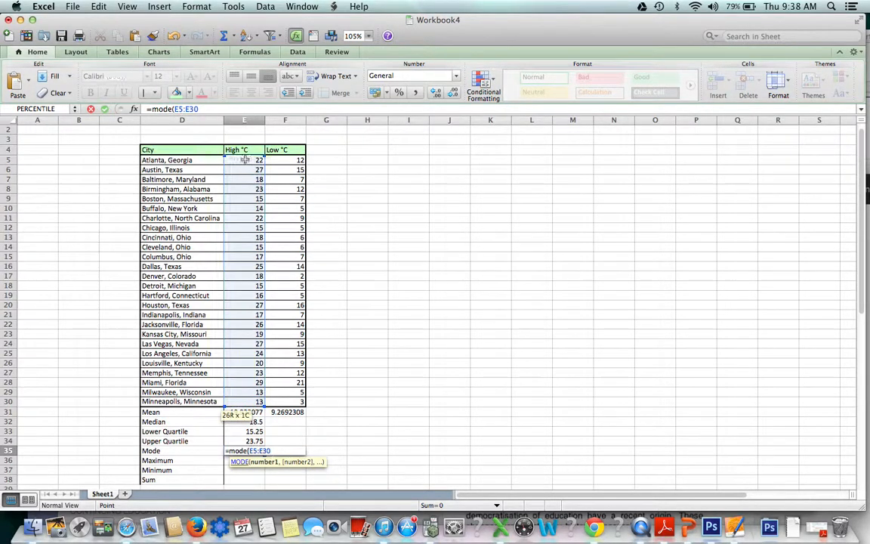
pyautogui.press('Return')
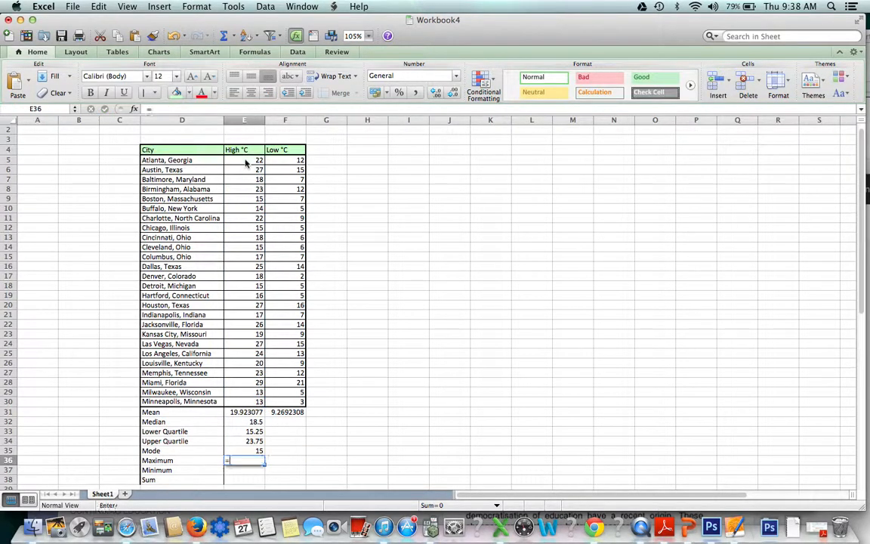
pyautogui.write('=maTCH')
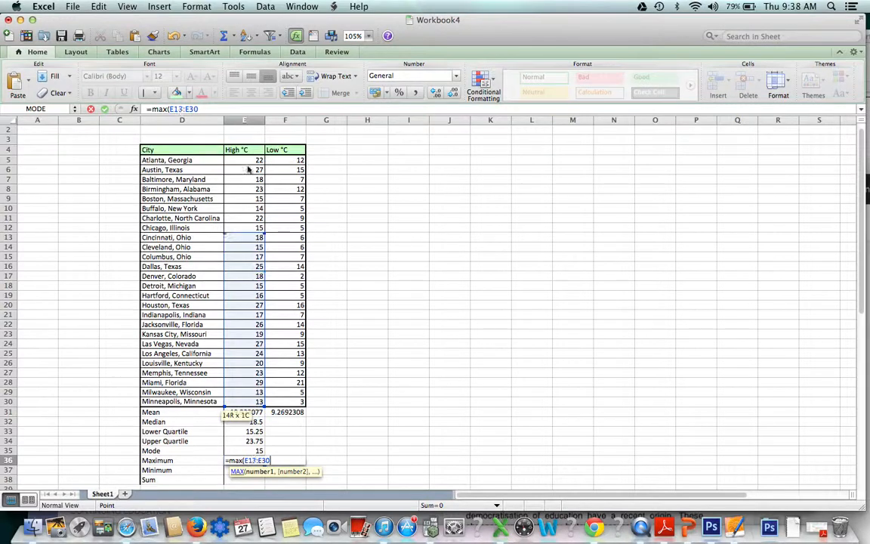
pyautogui.press('Return')
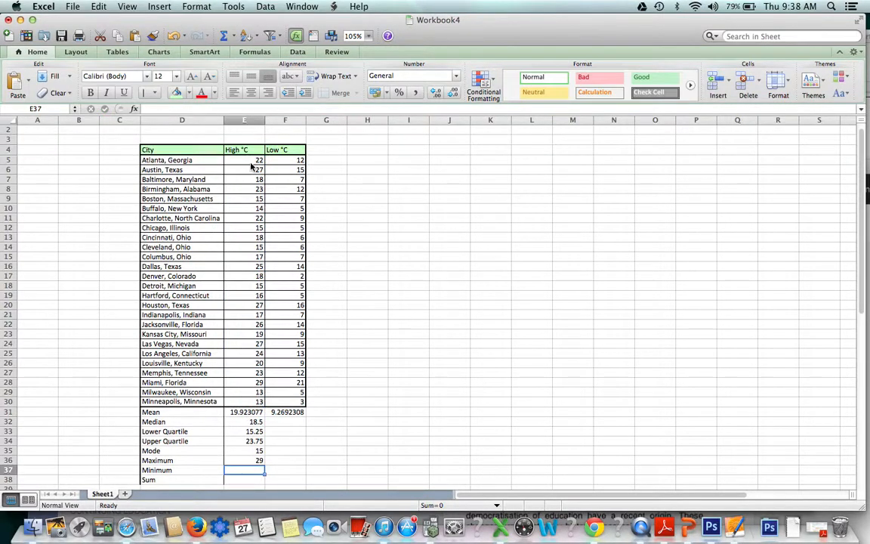
# Add Minimum and Sum formulas for the High °C temperatures, showing 13 and 518.
pyautogui.write('=min(')
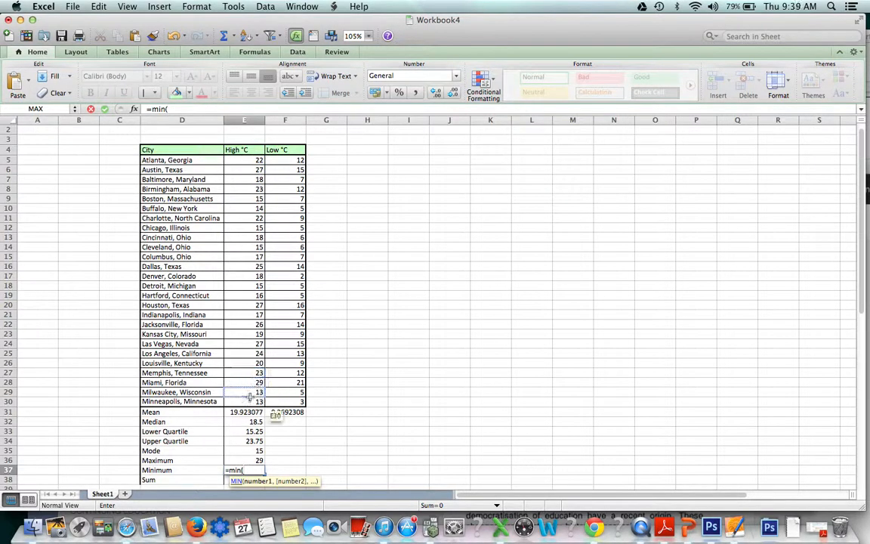
pyautogui.moveTo(244, 160); pyautogui.dragTo(244, 402)
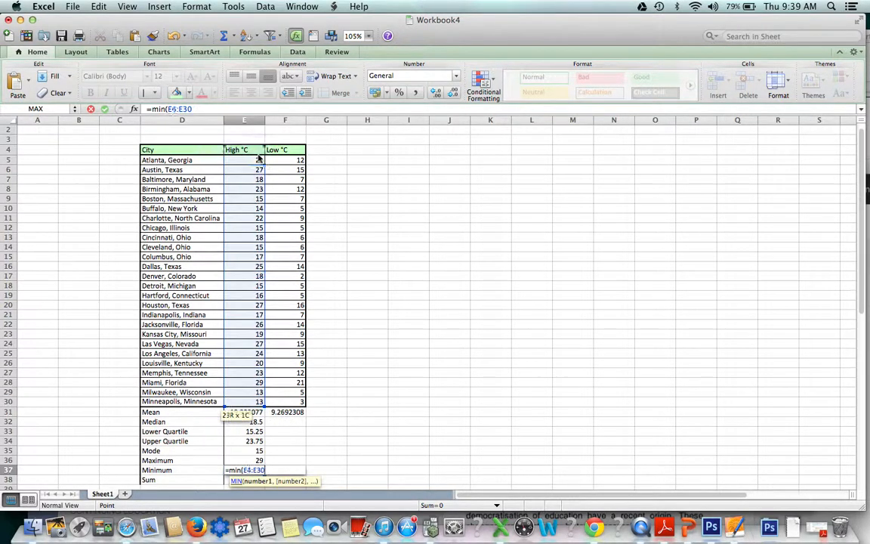
pyautogui.click(244, 160)
pyautogui.write('=sum(')
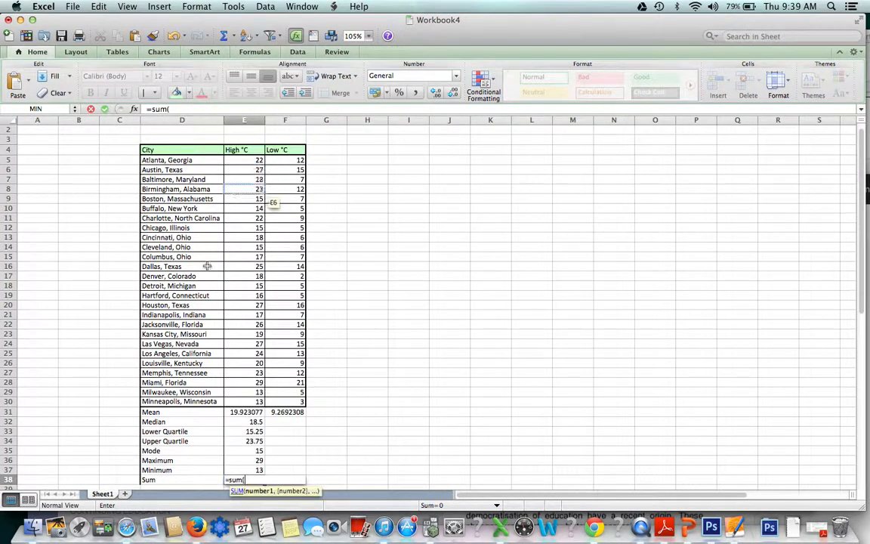
pyautogui.moveTo(244, 256); pyautogui.dragTo(244, 401)
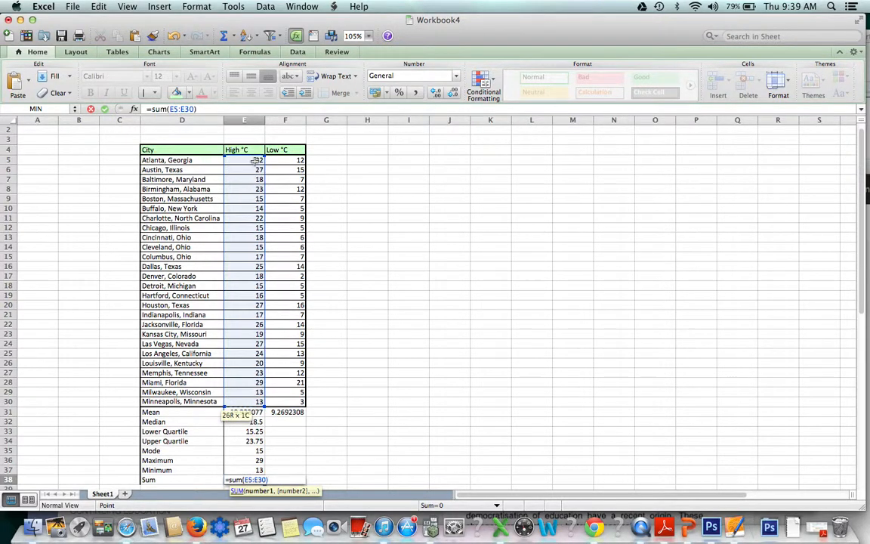
pyautogui.press('Return')
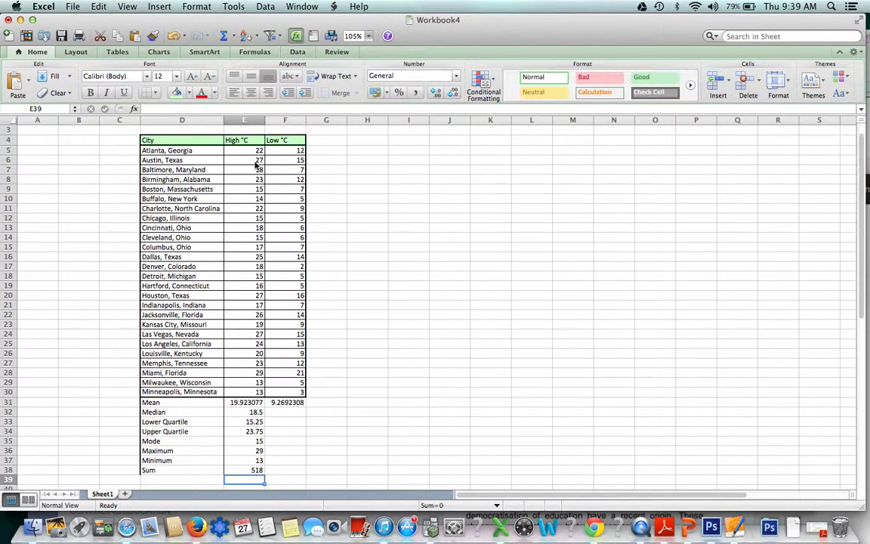
pyautogui.moveTo(279, 389)
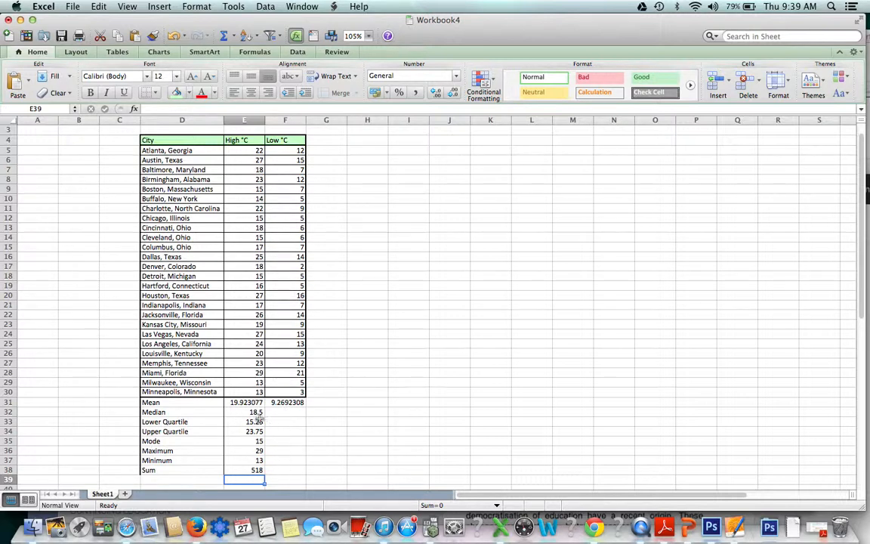
# Copy the E32 median formula into F32, giving a Low °C median of 8.
pyautogui.click(244, 412)
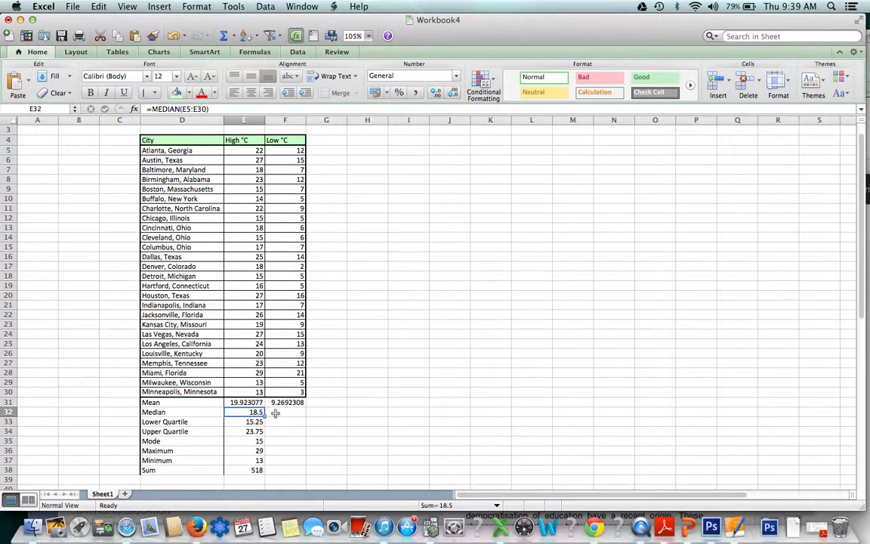
pyautogui.moveTo(268, 414)
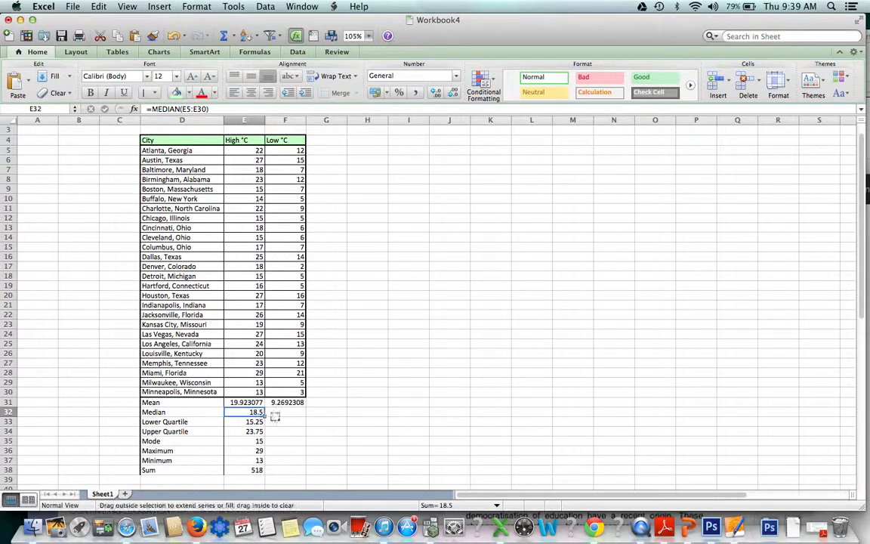
pyautogui.click(244, 421)
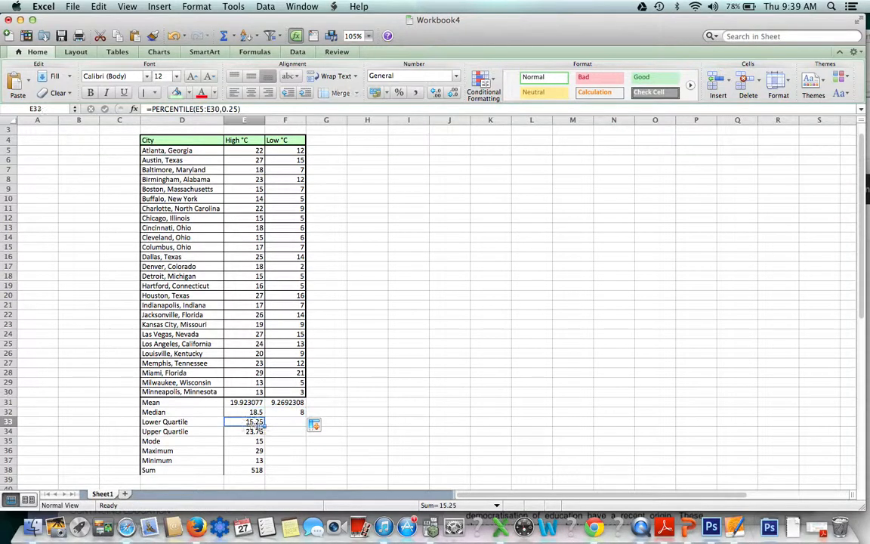